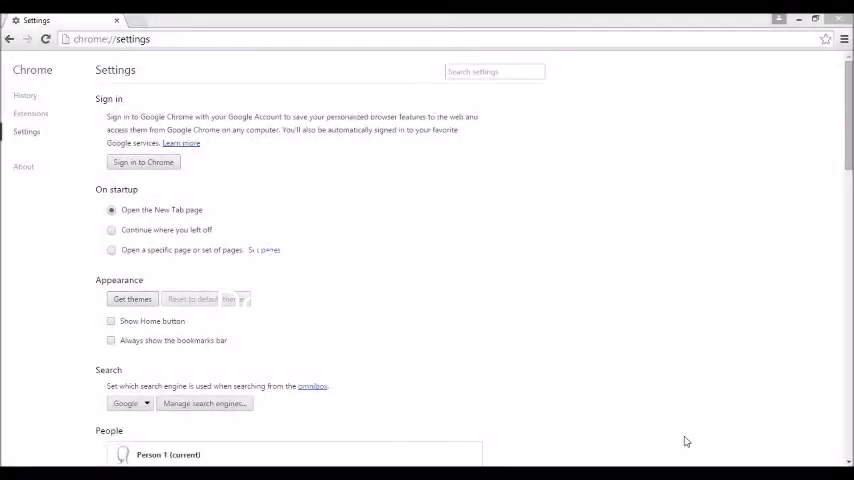
mouse_move(544, 246)
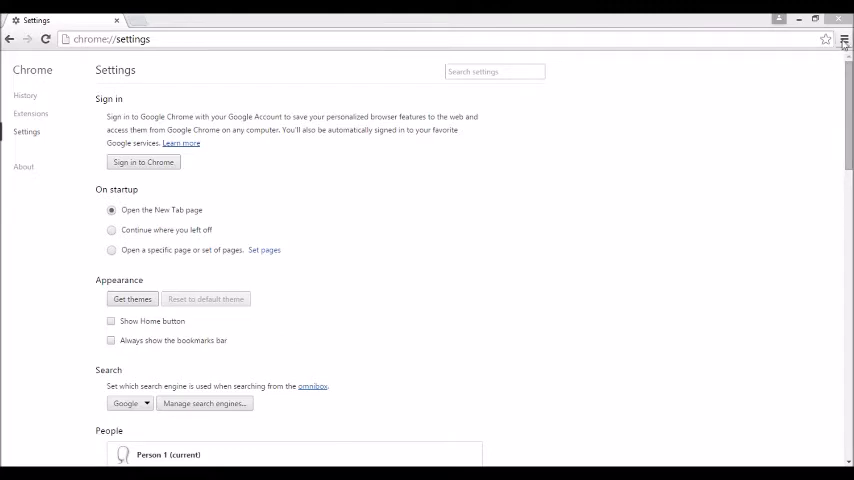
Review the installed extensions list, hovering the trash icon beside Gom VPN
left_click(844, 40)
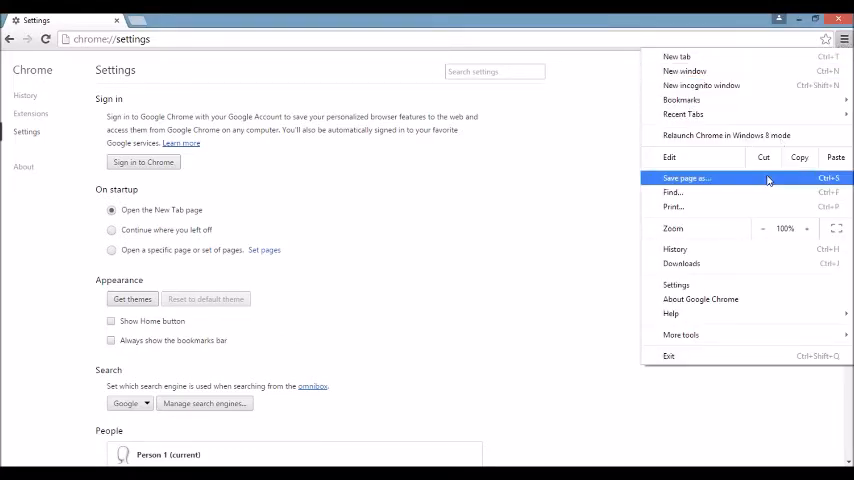
mouse_move(700, 300)
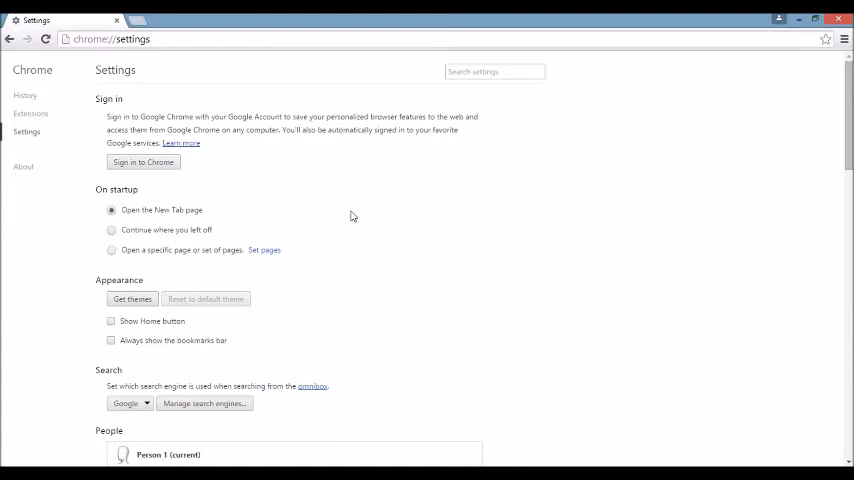
mouse_move(32, 116)
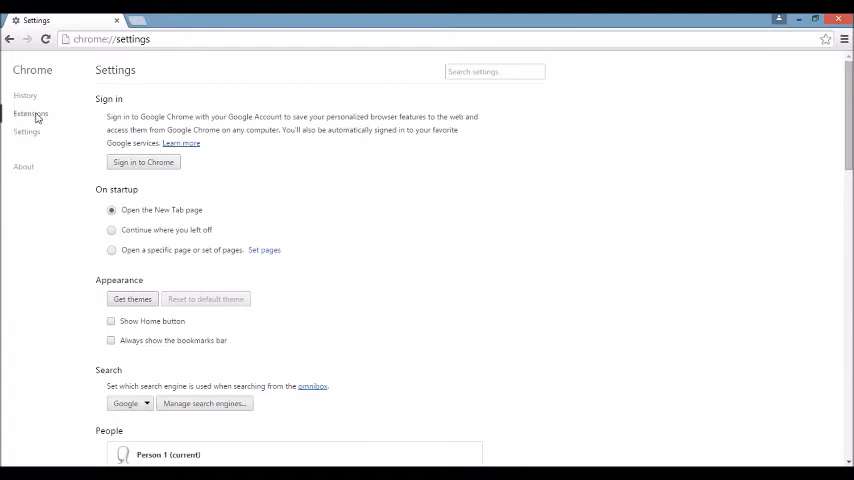
left_click(32, 110)
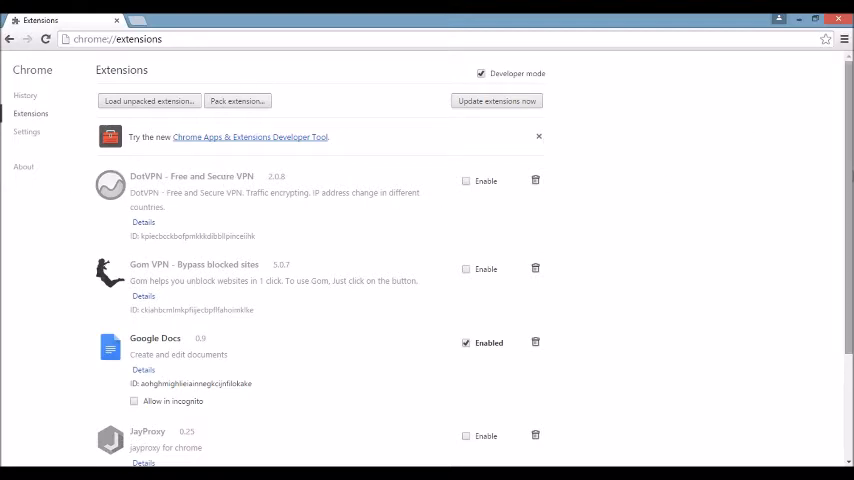
scroll("down", 3)
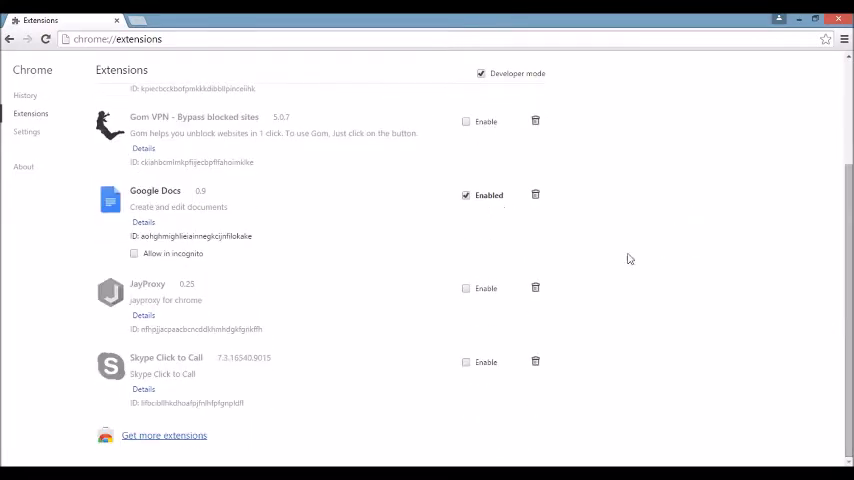
mouse_move(536, 288)
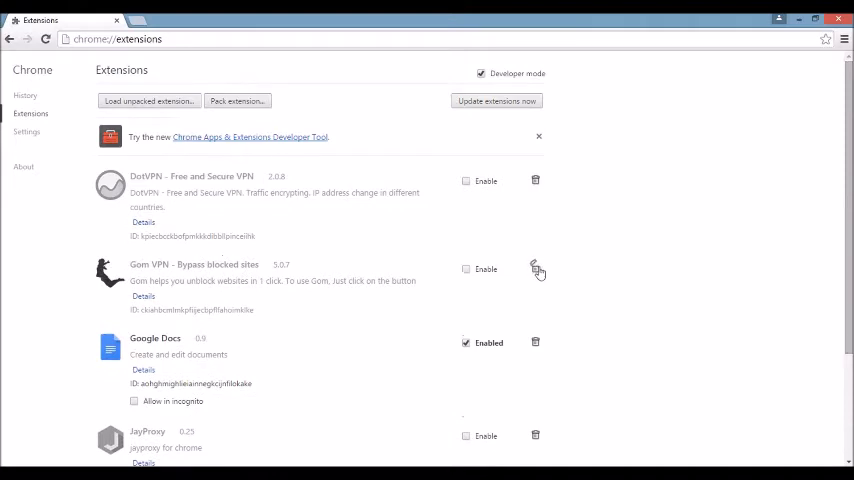
left_click(536, 268)
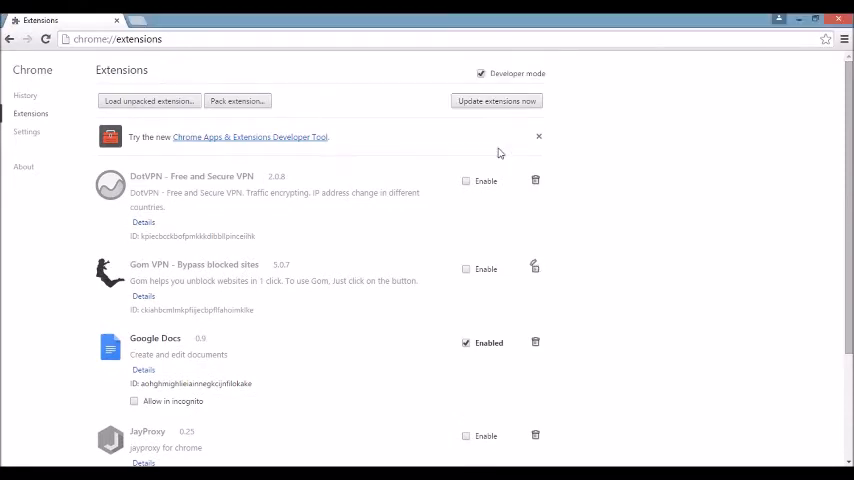
mouse_move(28, 132)
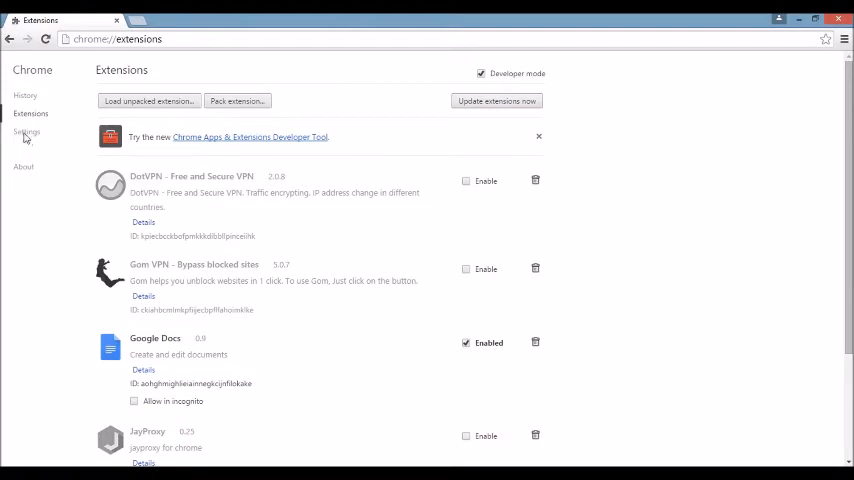
Check the On startup 'Set pages' list is empty and cancel without changes
left_click(26, 132)
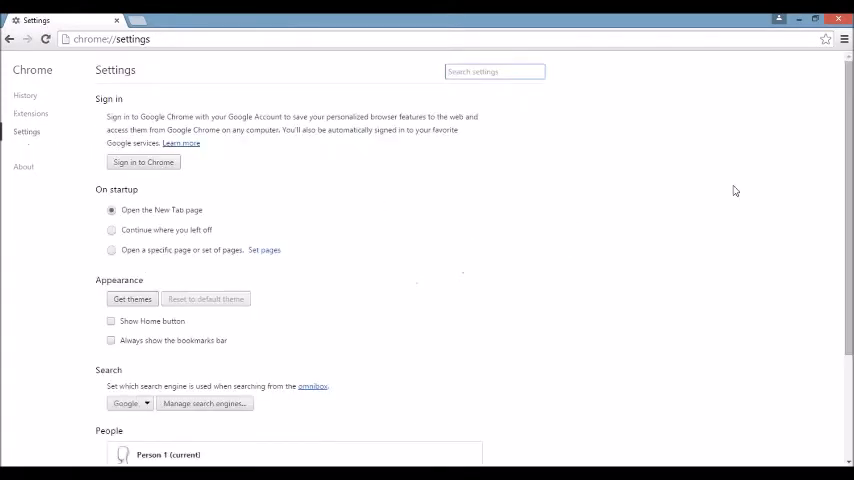
scroll("down", 3)
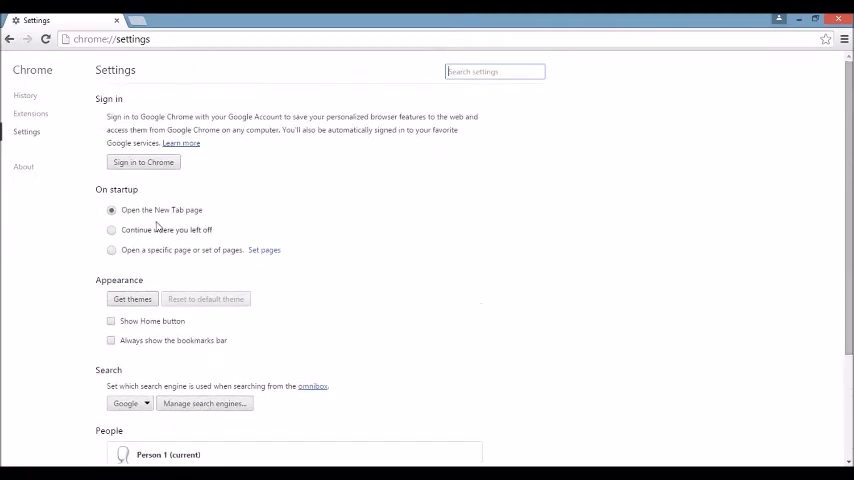
mouse_move(334, 432)
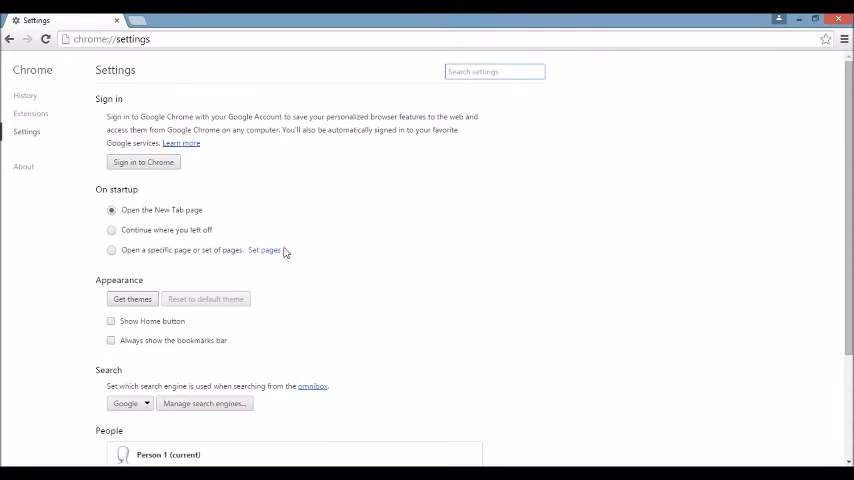
left_click(266, 250)
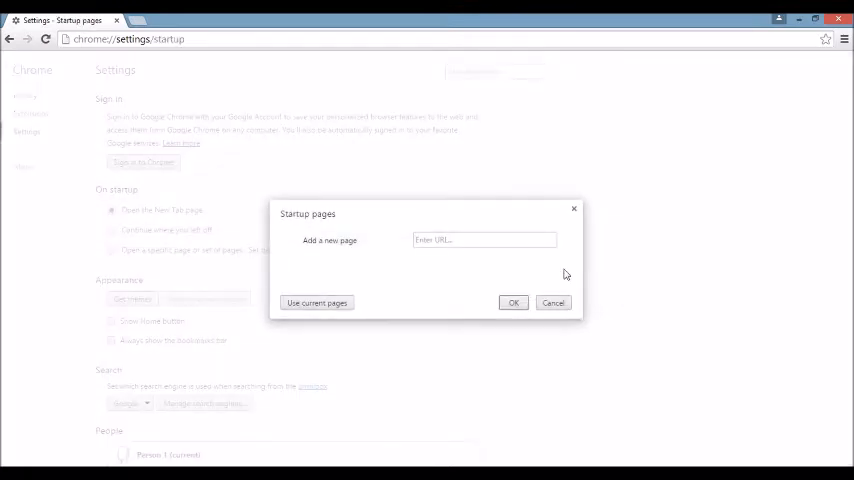
left_click(484, 240)
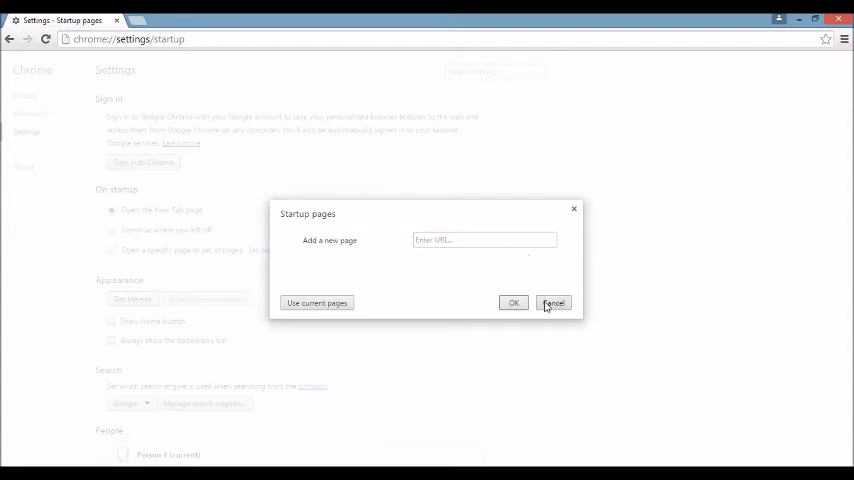
left_click(552, 304)
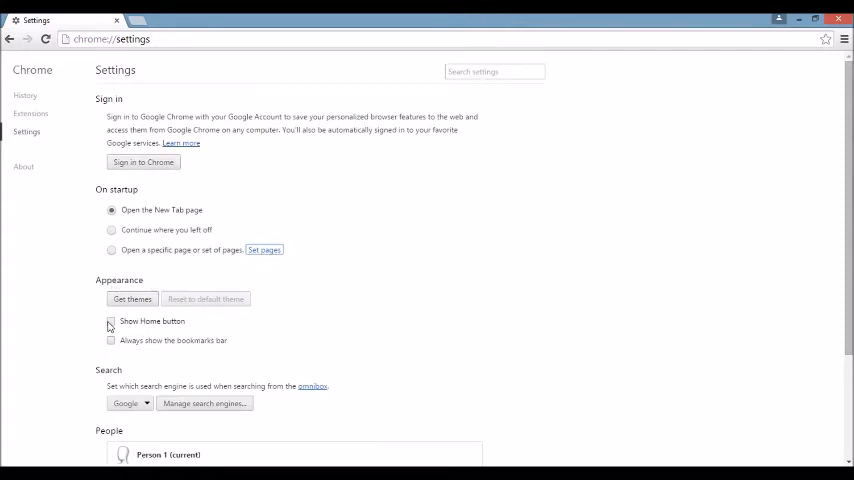
Enable the Home button and set the home page to 'Use the New Tab page'
left_click(108, 320)
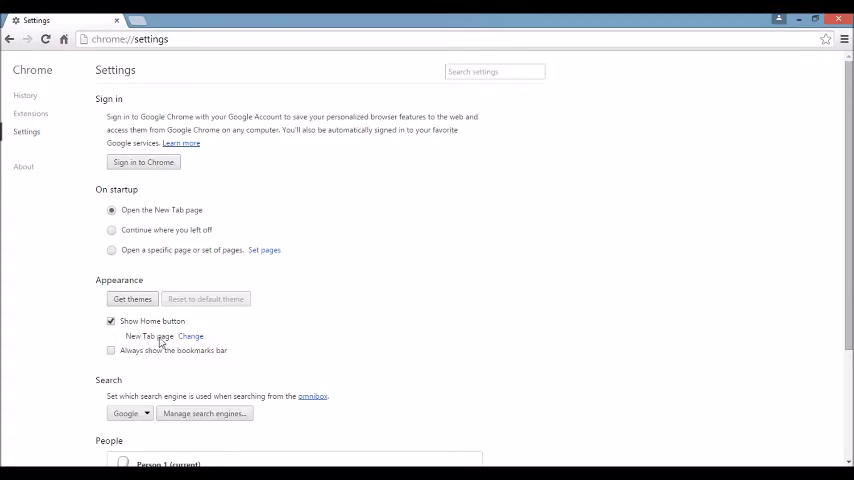
left_click(190, 336)
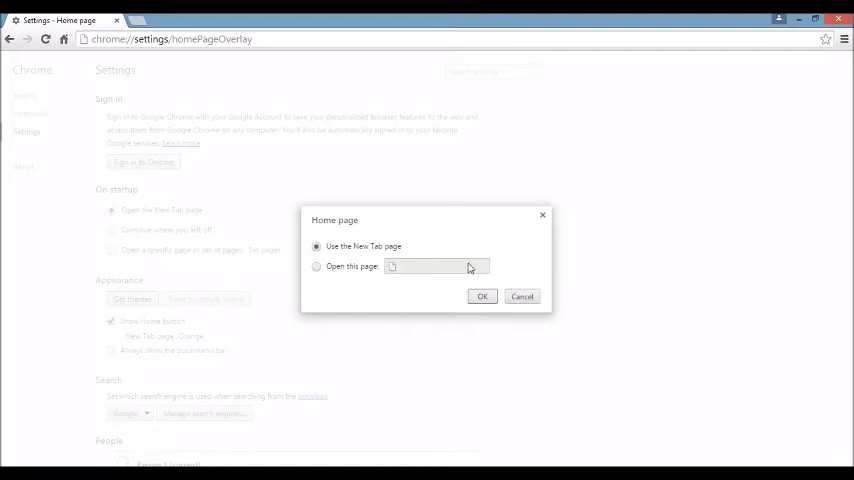
left_click(520, 296)
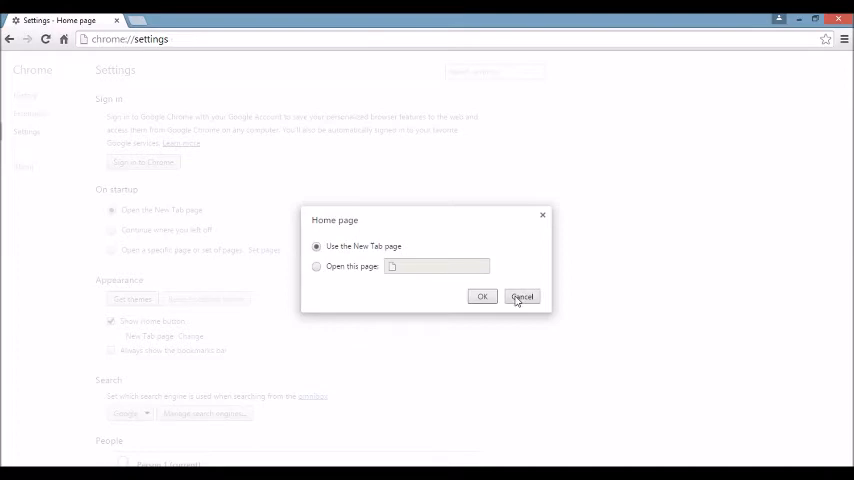
left_click(522, 296)
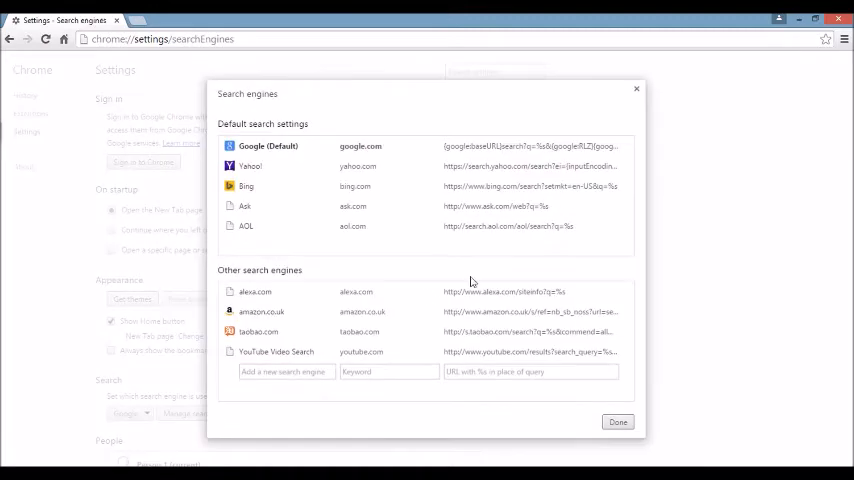
mouse_move(384, 250)
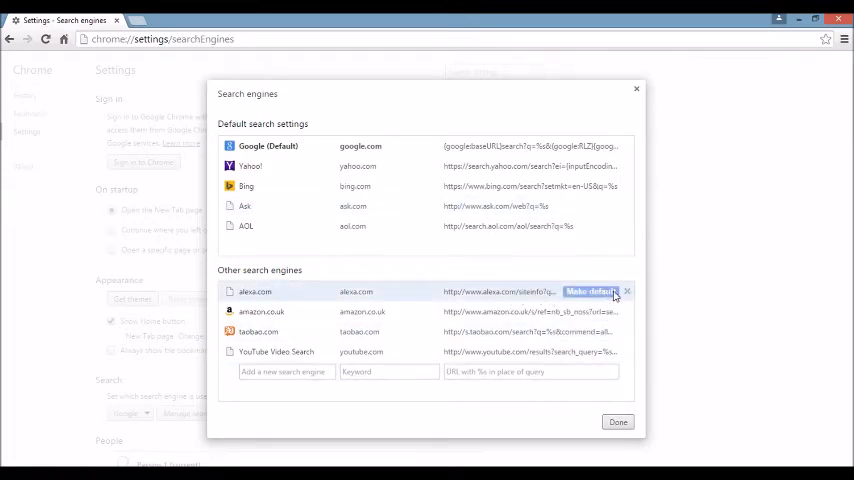
Delete alexa.com from Other search engines and finish with Done
left_click(652, 292)
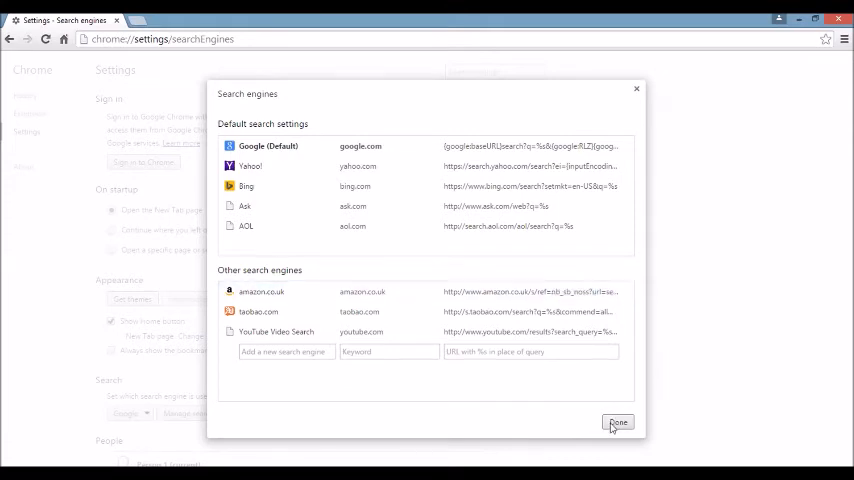
left_click(632, 424)
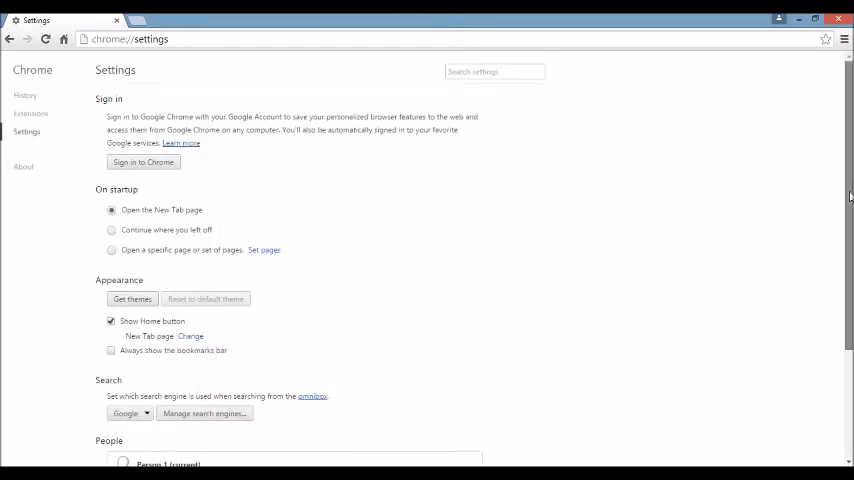
Reveal advanced settings and reset Chrome to default settings, confirming with Reset
scroll("down", 3)
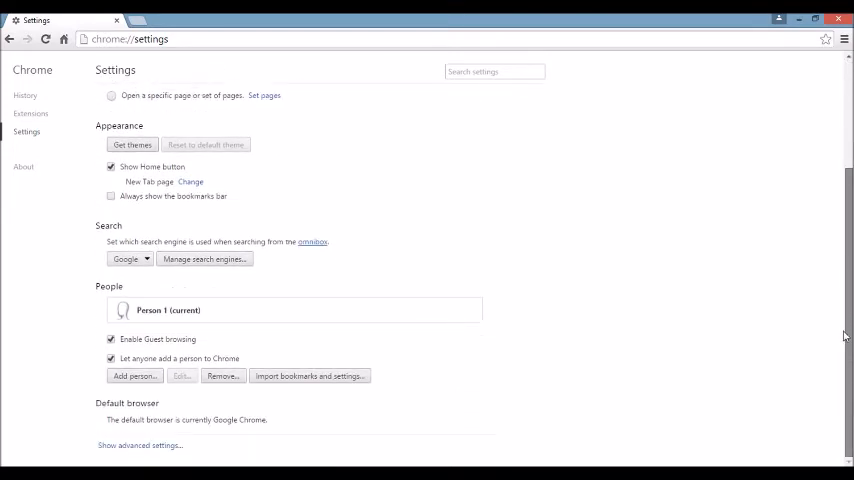
mouse_move(120, 458)
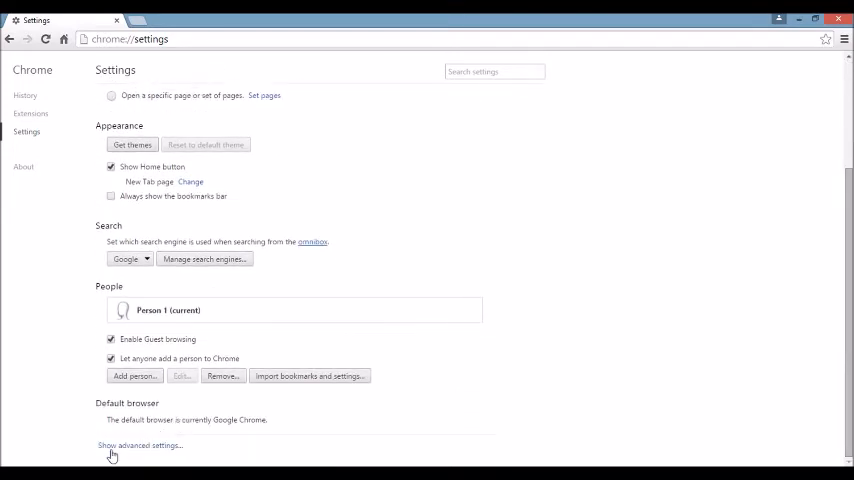
mouse_move(158, 450)
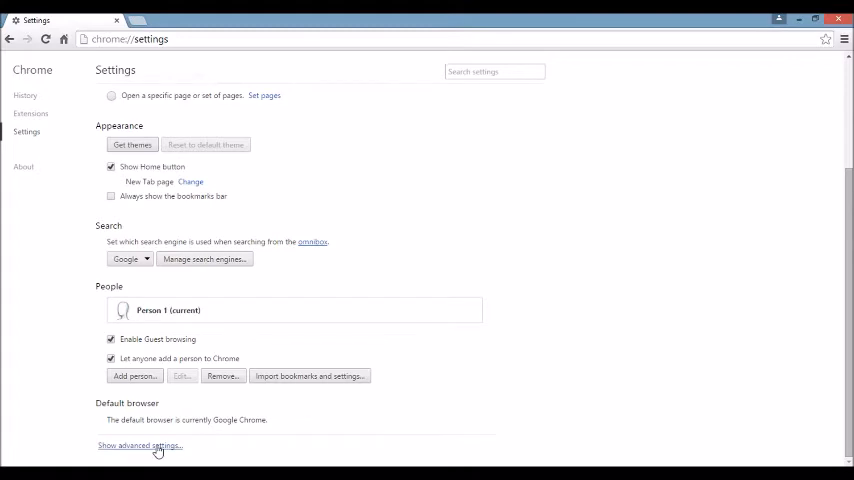
left_click(144, 446)
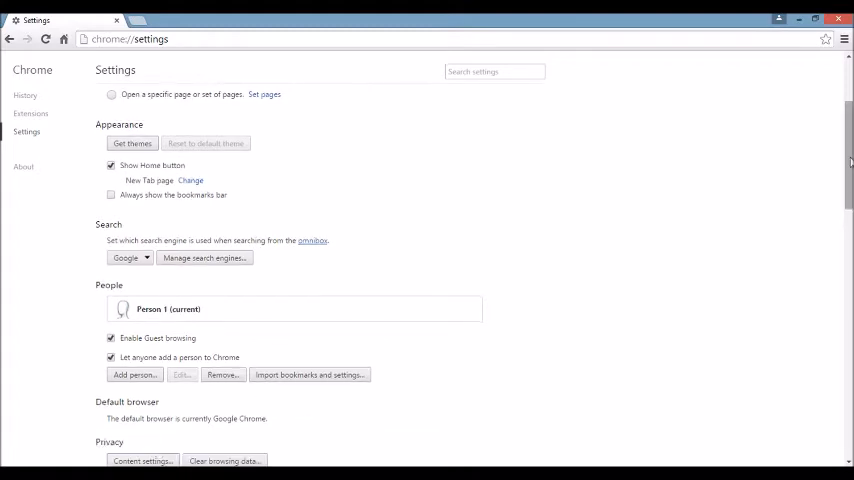
scroll("down", 3)
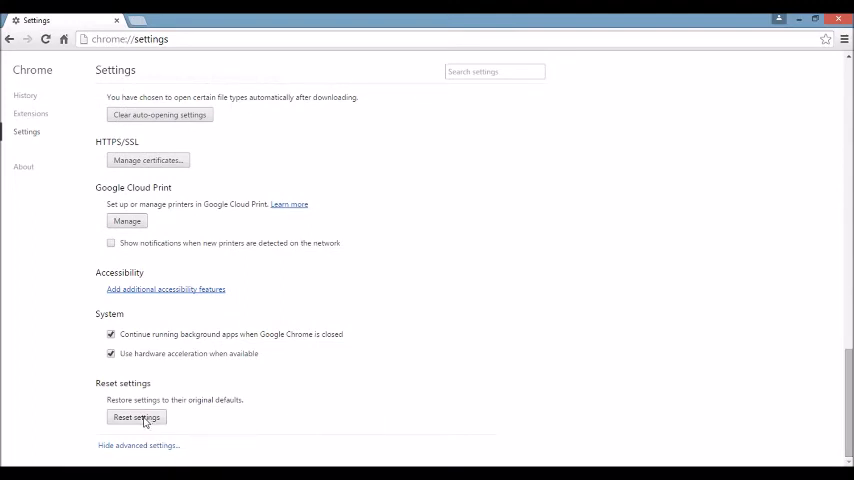
left_click(136, 416)
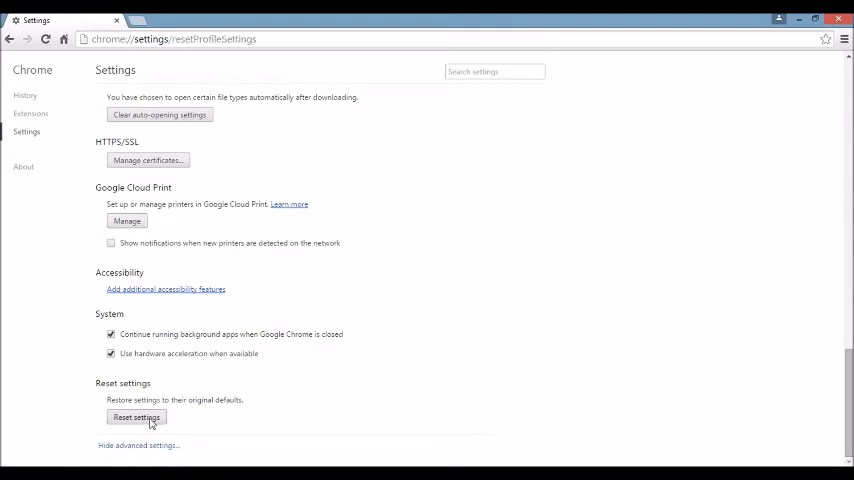
left_click(136, 416)
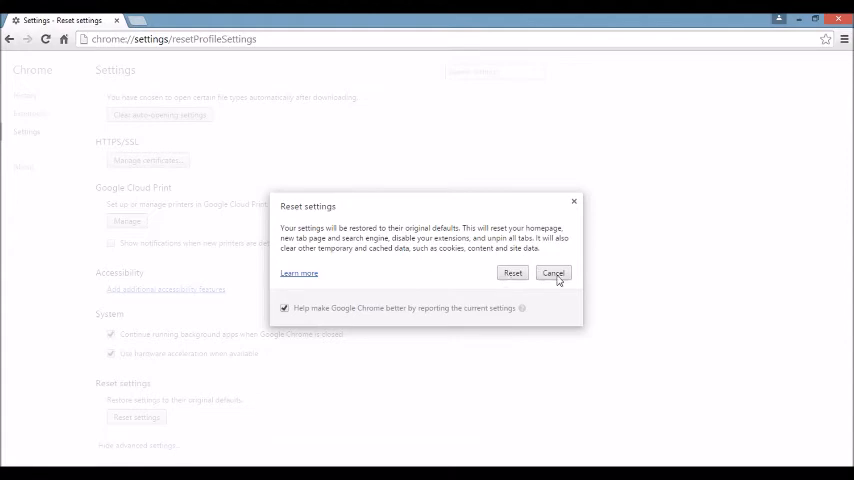
left_click(552, 272)
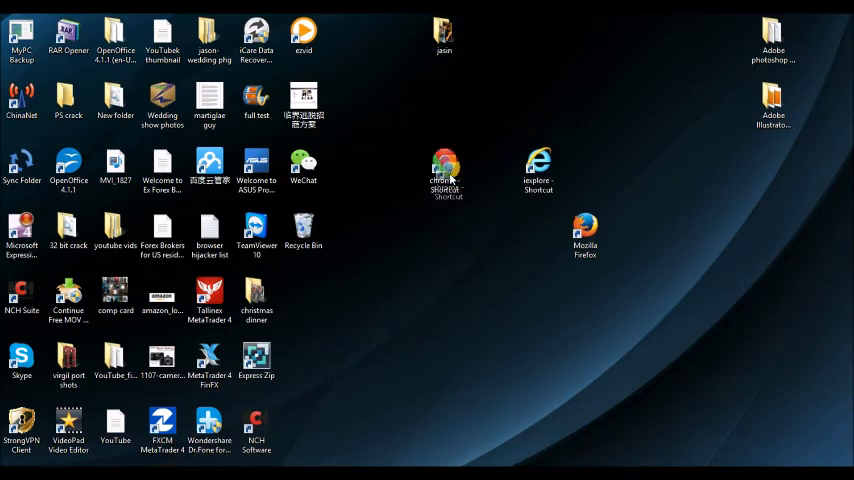
Show the chrome desktop shortcut's Properties and highlight the end of its Target path
left_click(444, 164)
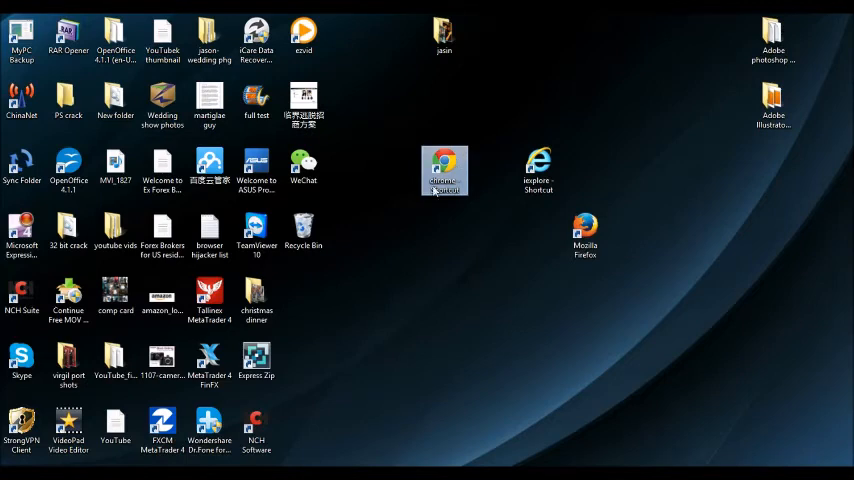
mouse_move(444, 170)
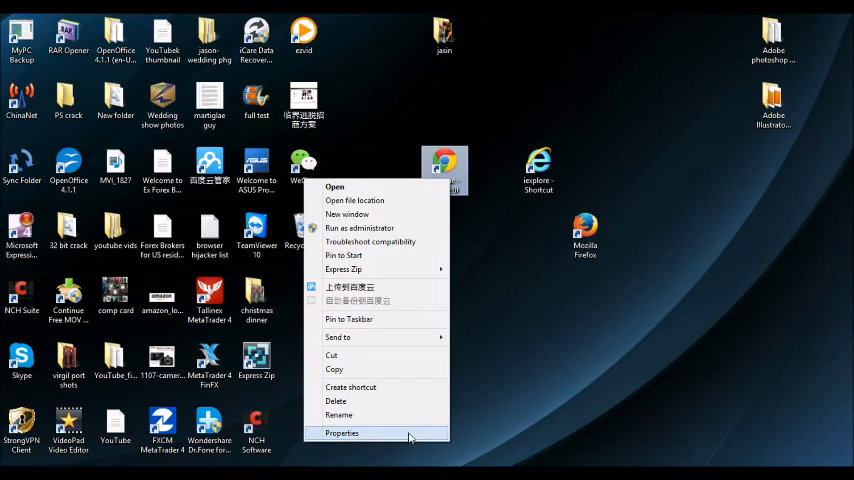
left_click(340, 432)
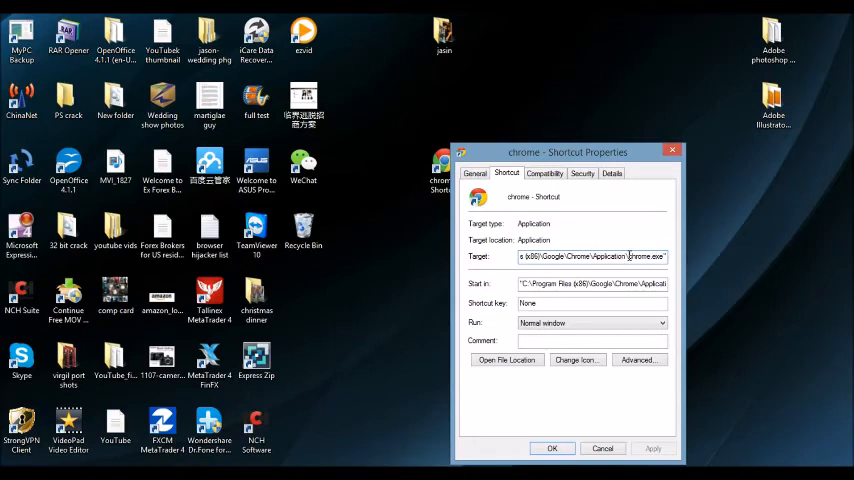
double_click(652, 256)
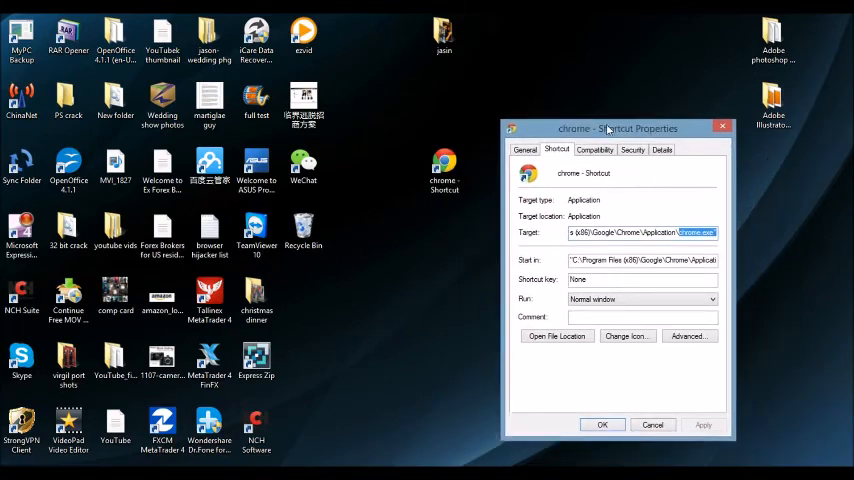
left_click_drag(616, 128, 596, 122)
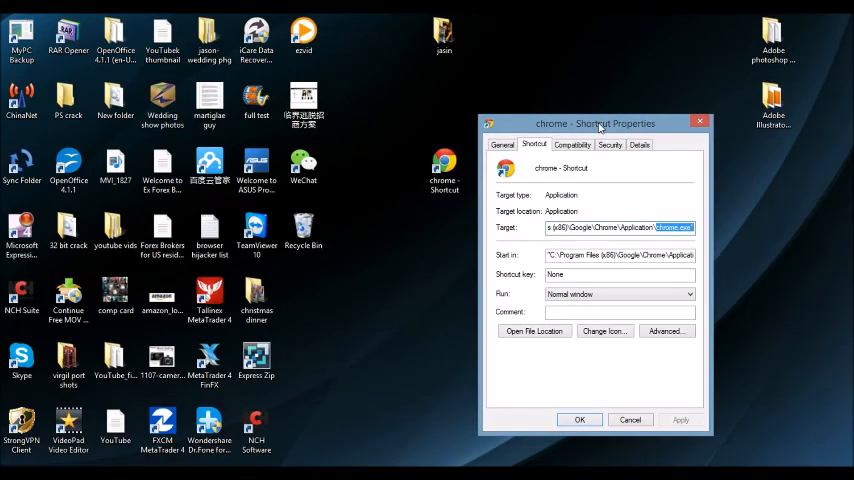